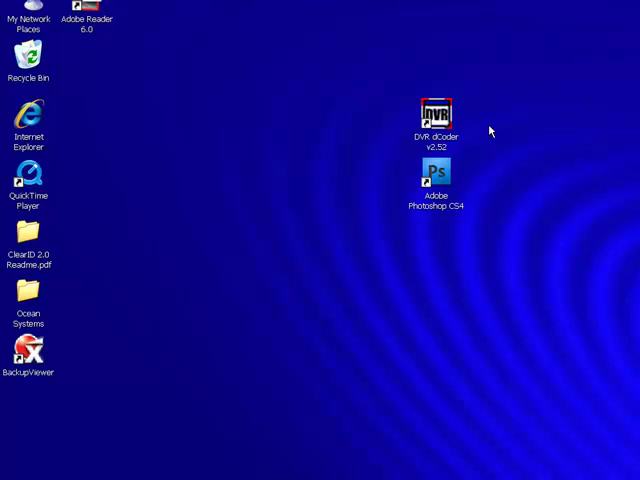
mouse_move(497, 130)
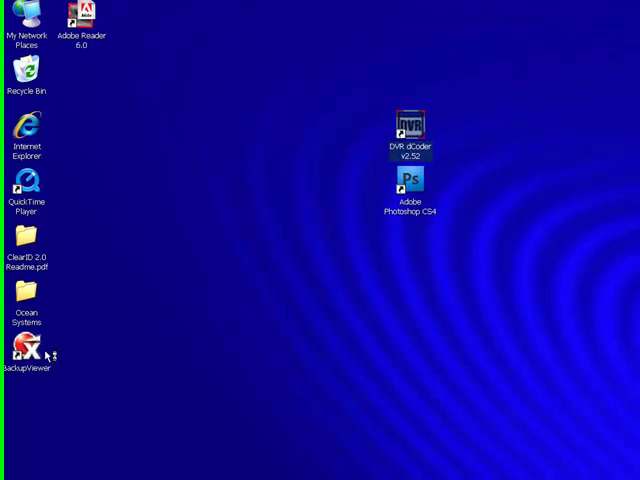
Step: Launch DVR dCoder v2.52 from its desktop shortcut to capture the Surveillix player screen
double_click(27, 350)
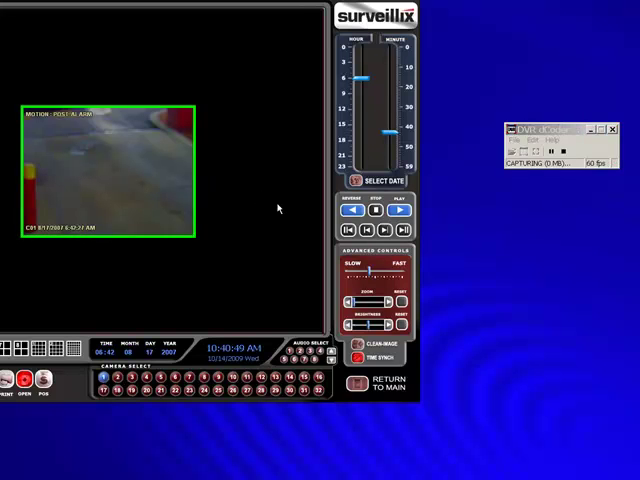
Step: Stop the DVR dCoder capture of the surveillance footage
left_click(400, 212)
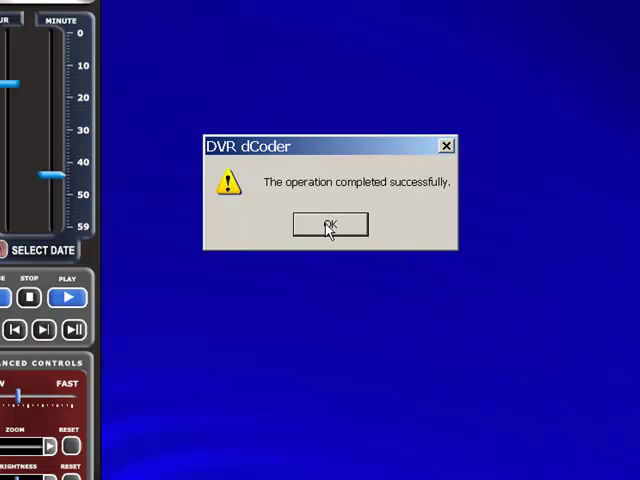
Step: Post-process the 107 captured frames as TIFF files named 'demo' on the Desktop
left_click(330, 224)
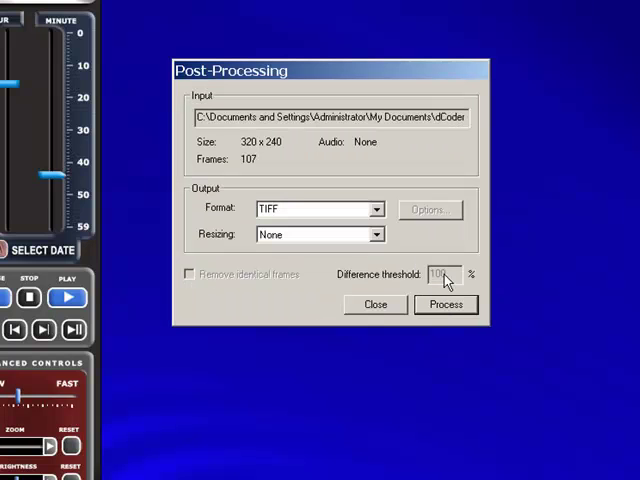
left_click(378, 208)
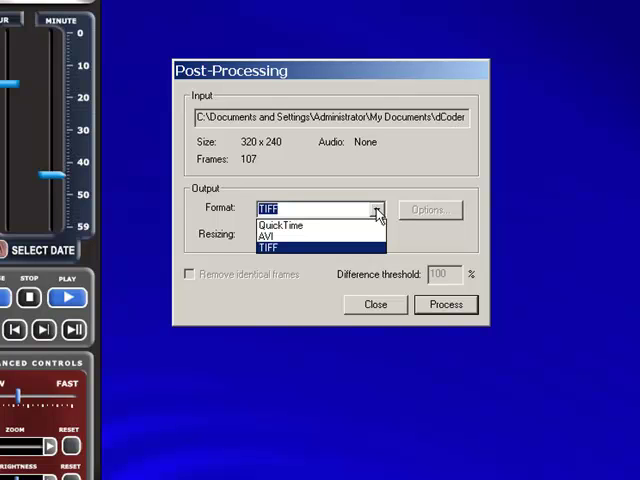
mouse_move(349, 256)
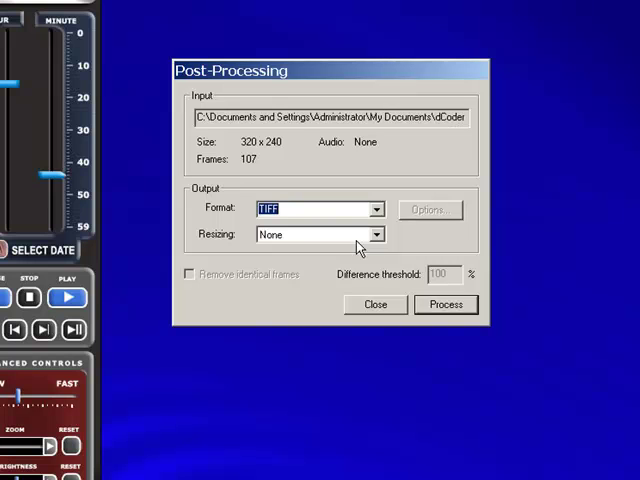
left_click(445, 304)
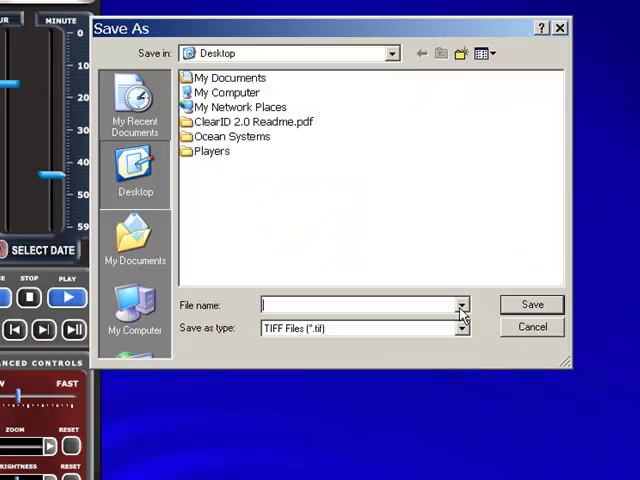
type("demo")
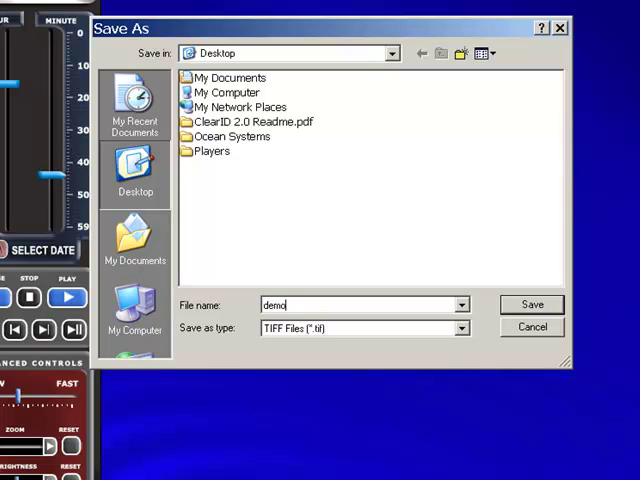
left_click(532, 305)
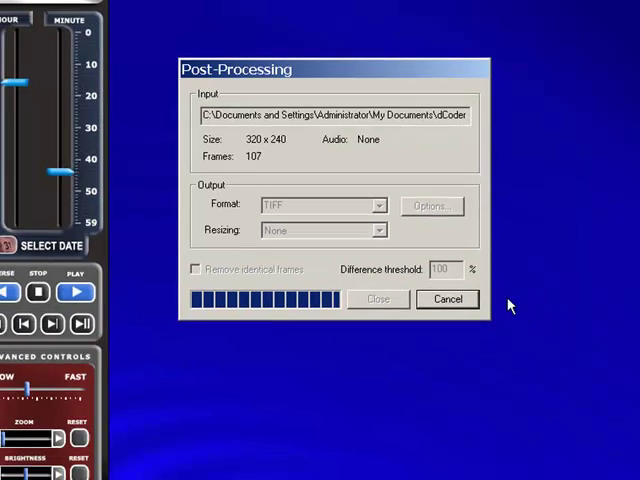
left_click(447, 298)
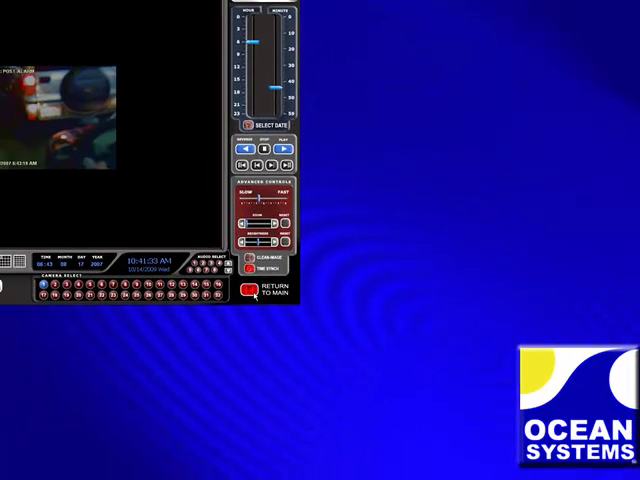
Step: Close the Surveillix player via Return to Main and launch Adobe Photoshop CS4
left_click(258, 296)
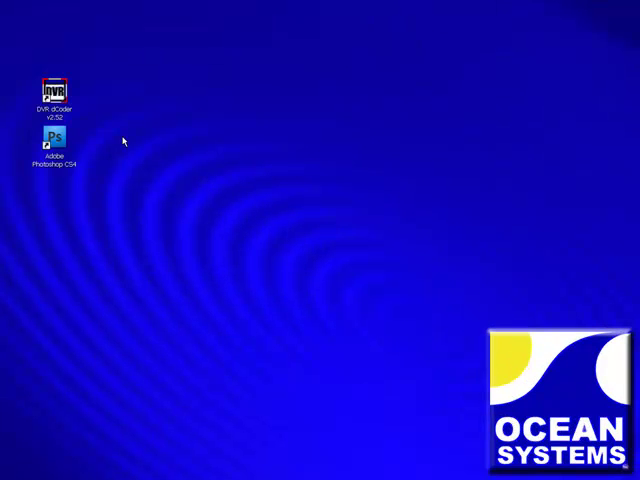
mouse_move(131, 143)
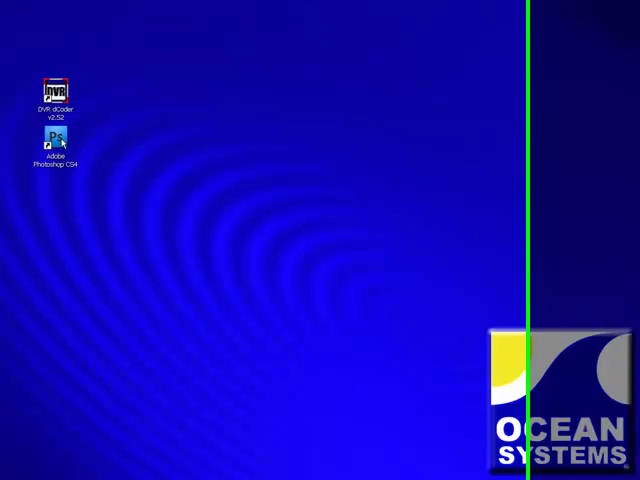
double_click(54, 138)
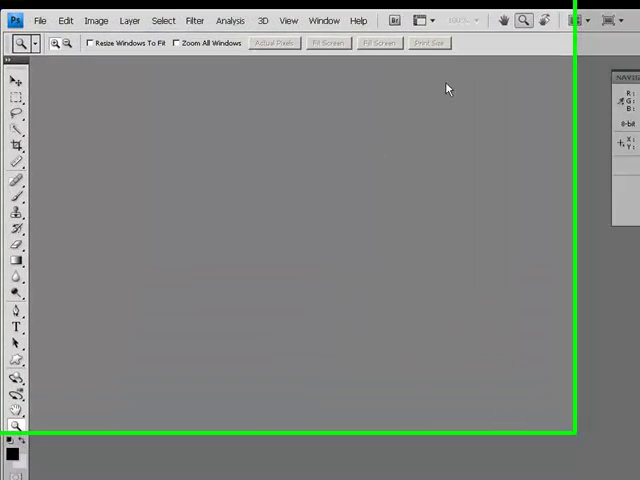
mouse_move(441, 21)
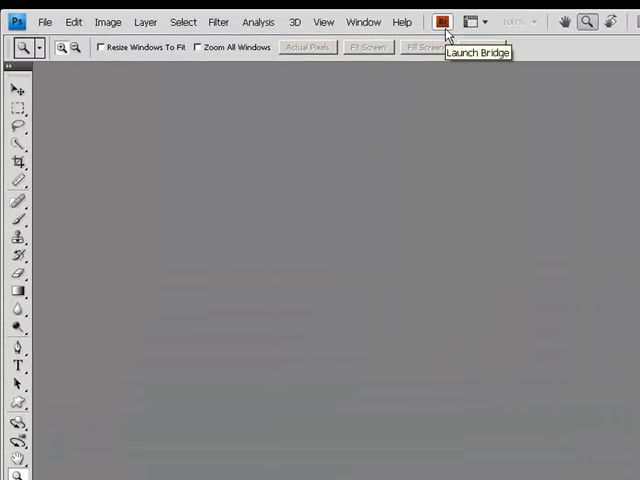
Step: Open the demo folder in Bridge and scroll to frames demo.0025–0030 showing the SUV
left_click(441, 21)
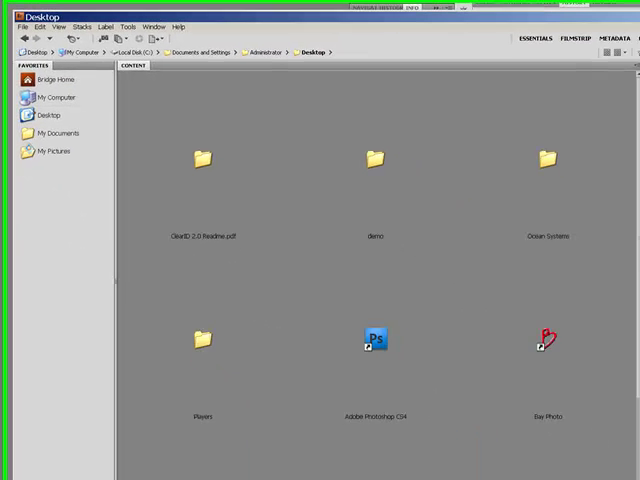
left_click(374, 158)
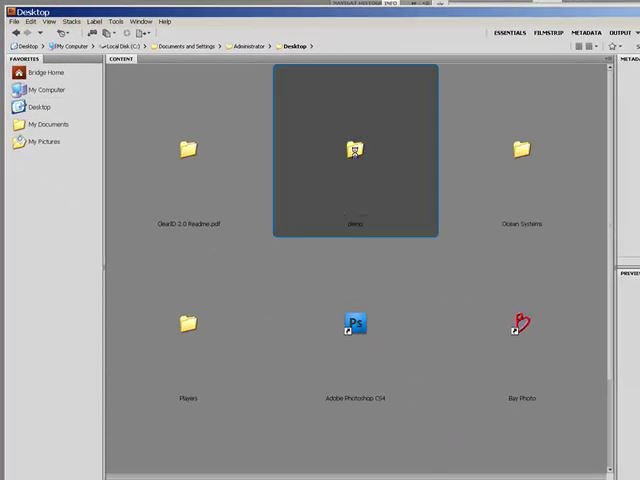
double_click(355, 150)
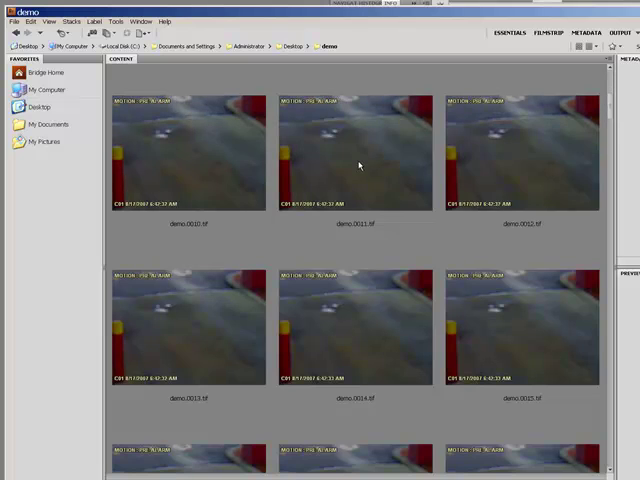
scroll("down", 3)
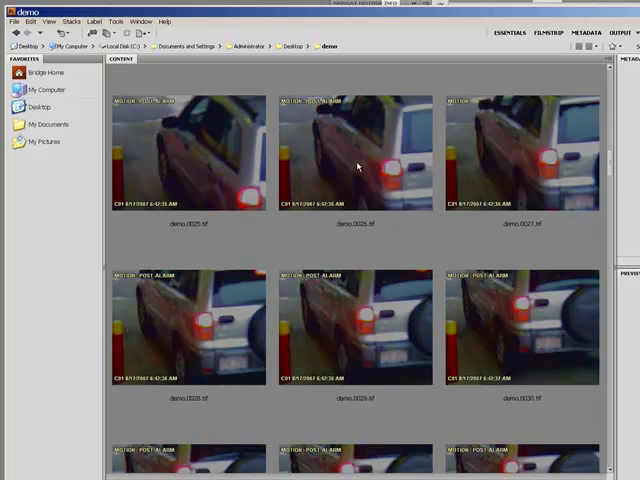
scroll("down", 3)
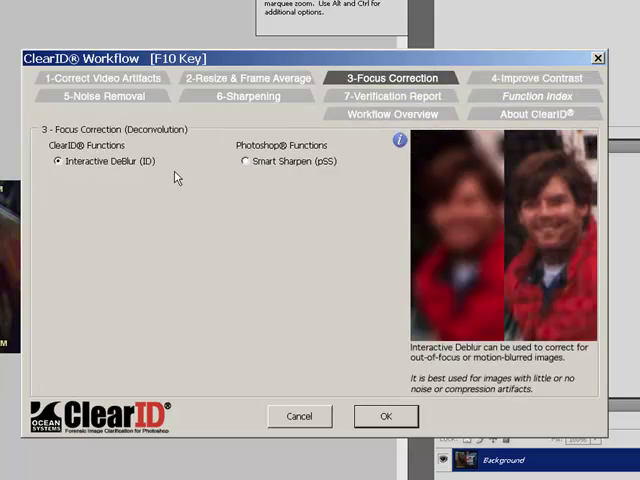
mouse_move(332, 376)
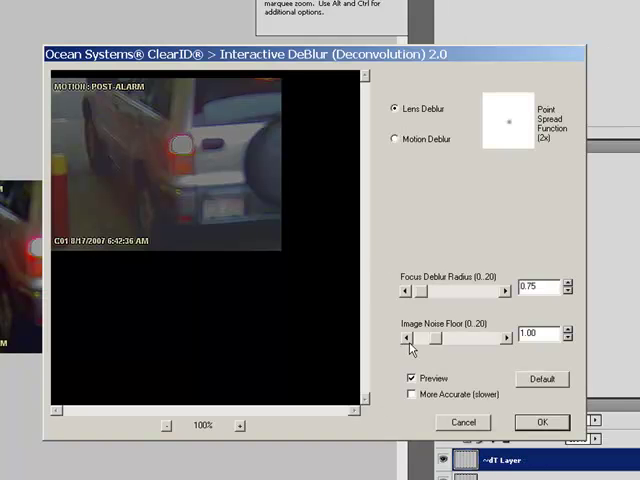
Step: Raise the Image Noise Floor slider for the Lens Deblur correction
left_click_drag(410, 338, 446, 338)
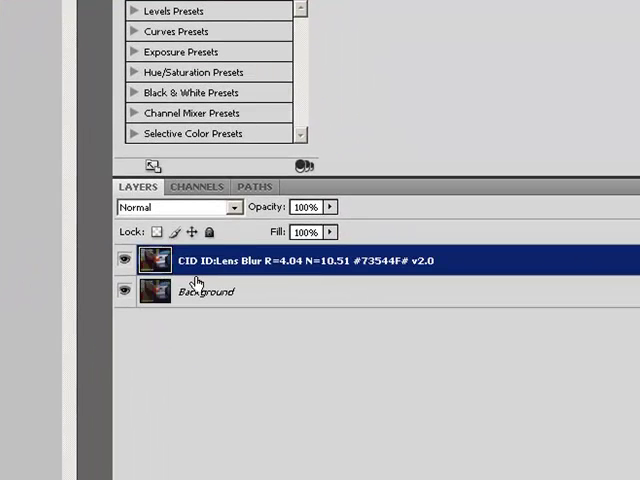
mouse_move(262, 278)
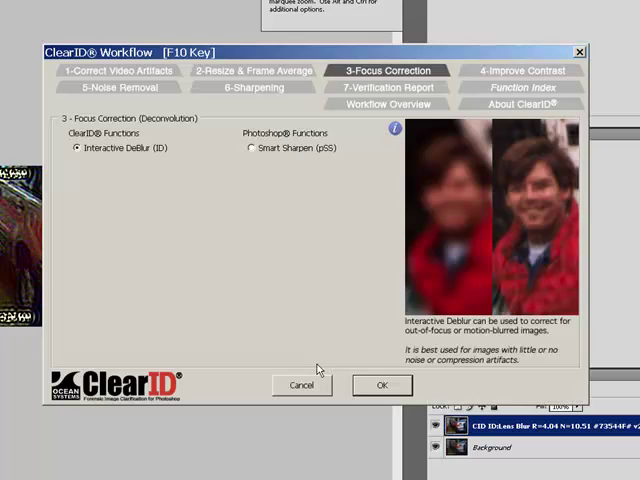
Step: Apply Color-Safe Levels with blackpoint 52, whitepoint 203 and Show Gamut Clip unchecked
left_click(519, 70)
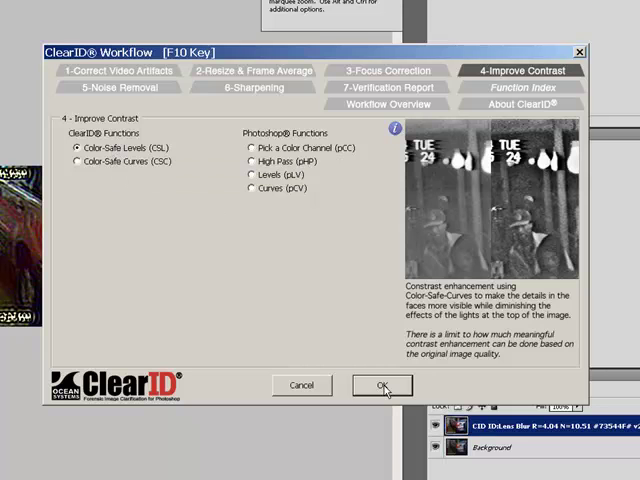
left_click(382, 386)
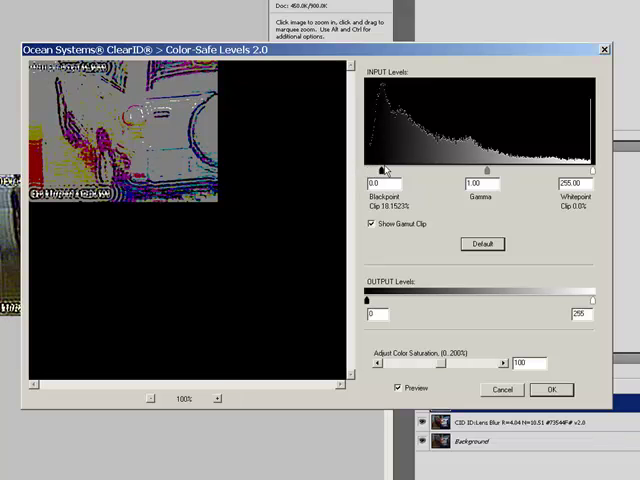
left_click_drag(383, 170, 420, 170)
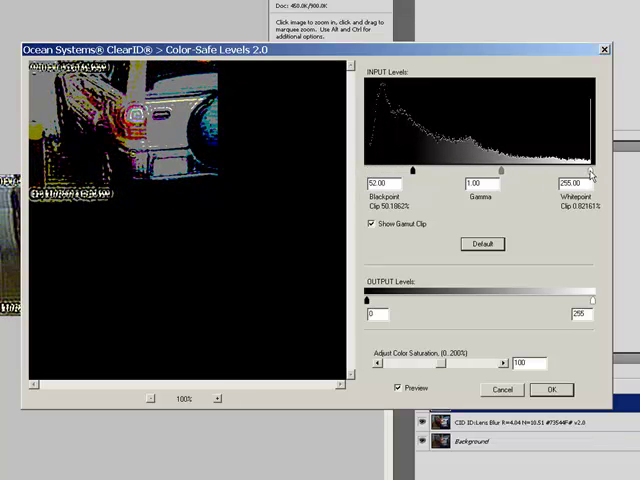
left_click_drag(591, 172, 556, 172)
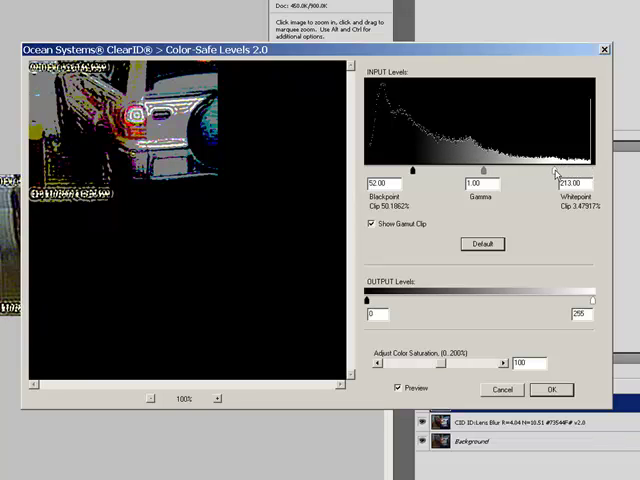
left_click_drag(557, 170, 549, 170)
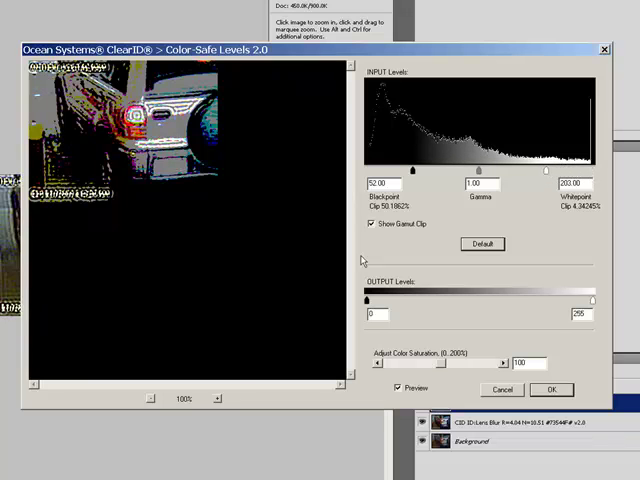
left_click(371, 224)
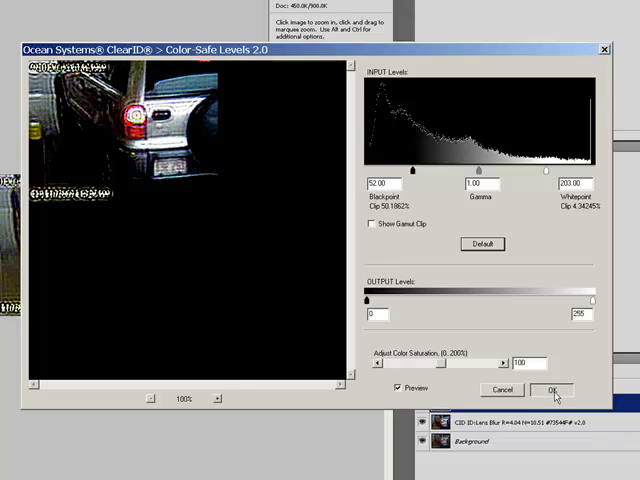
left_click(547, 389)
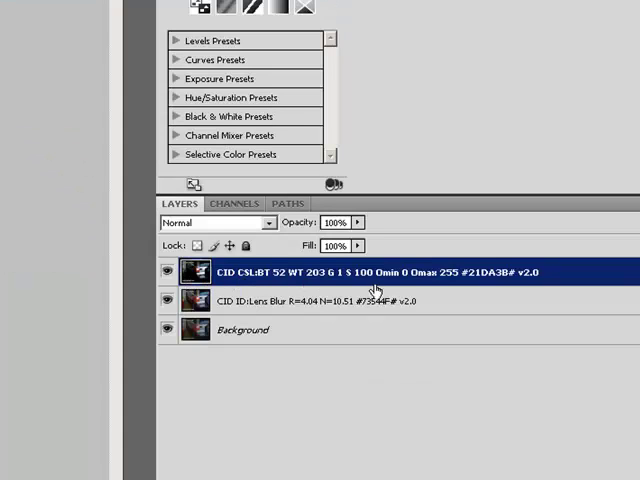
mouse_move(420, 287)
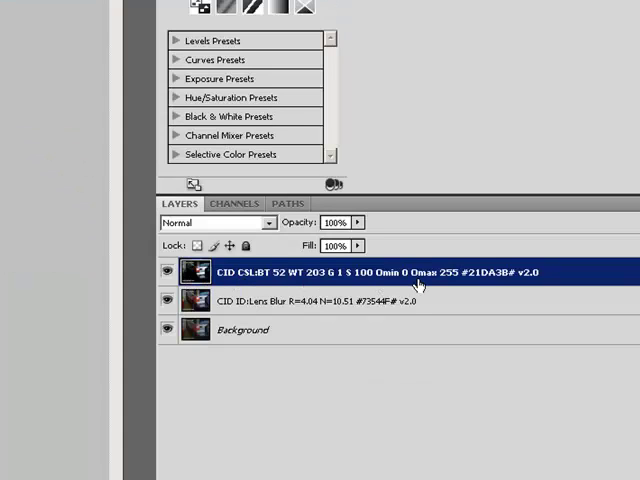
mouse_move(297, 287)
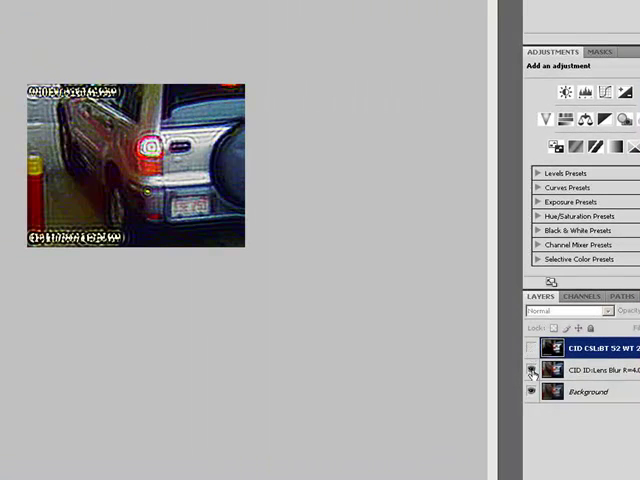
Step: Hide the Lens Blur deblur layer to compare against the levels result
left_click(530, 348)
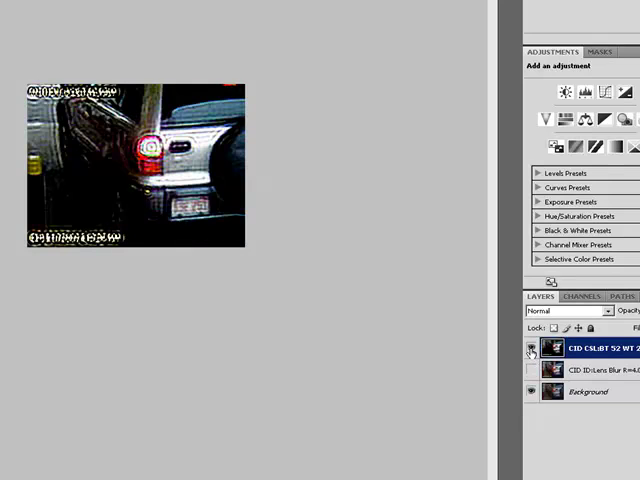